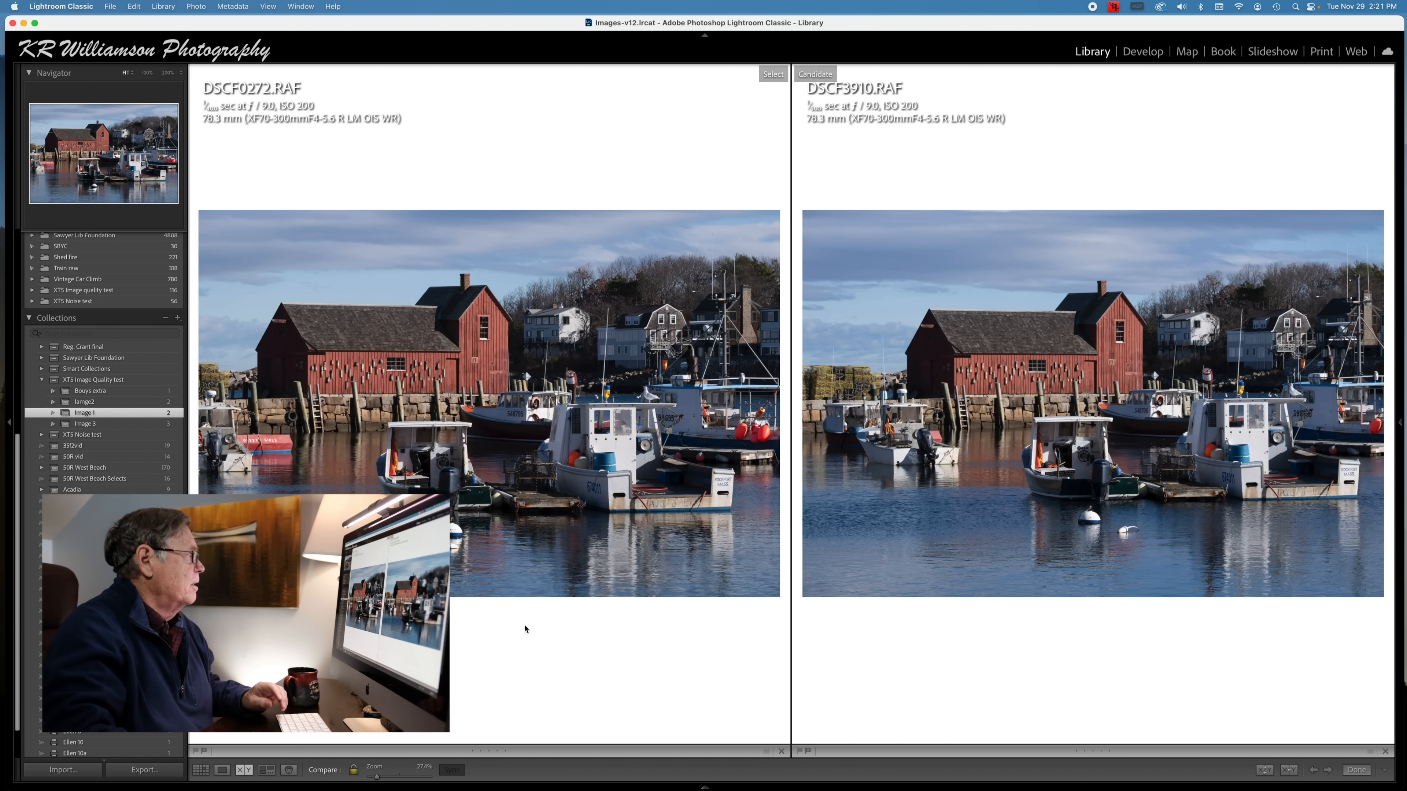
pyautogui.moveTo(523, 647)
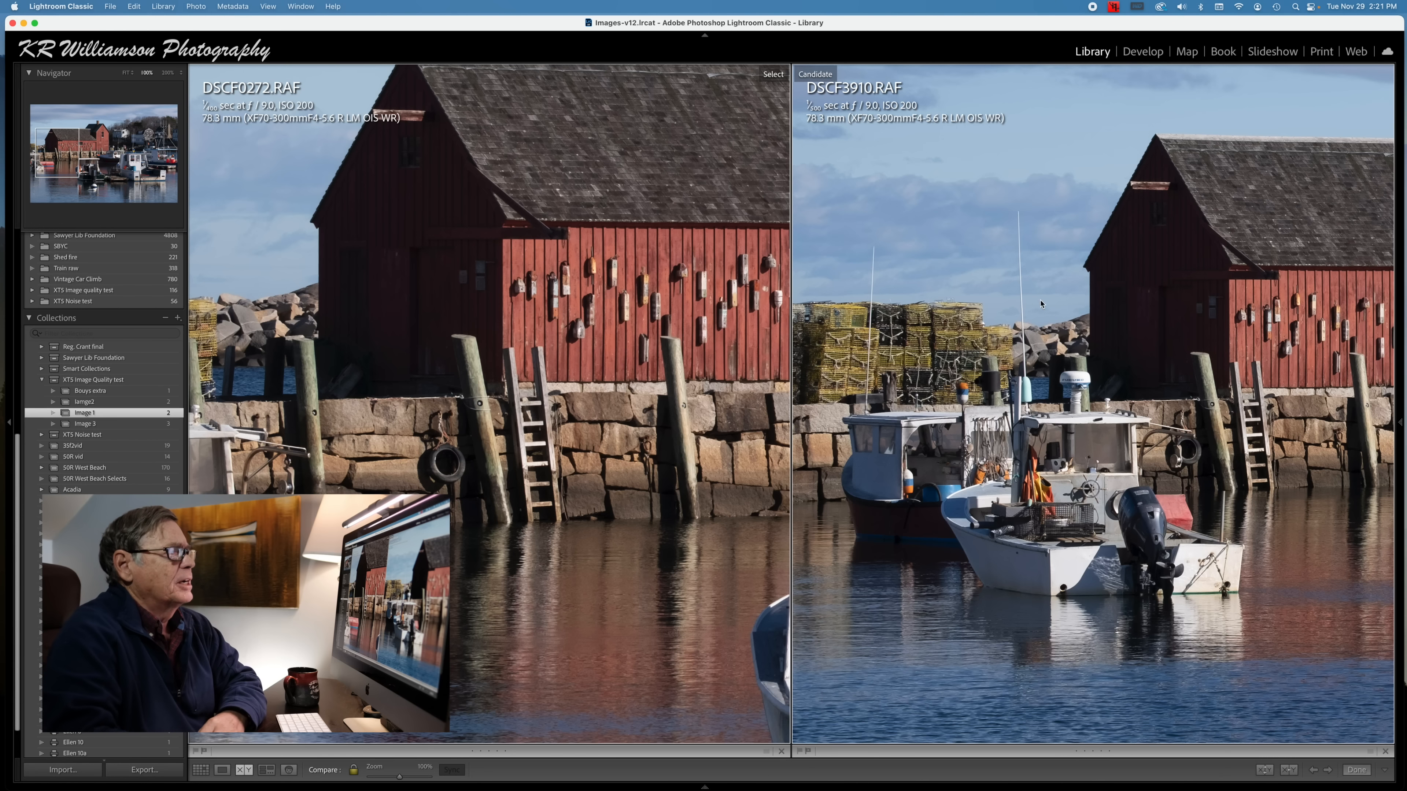
pyautogui.moveTo(750, 274)
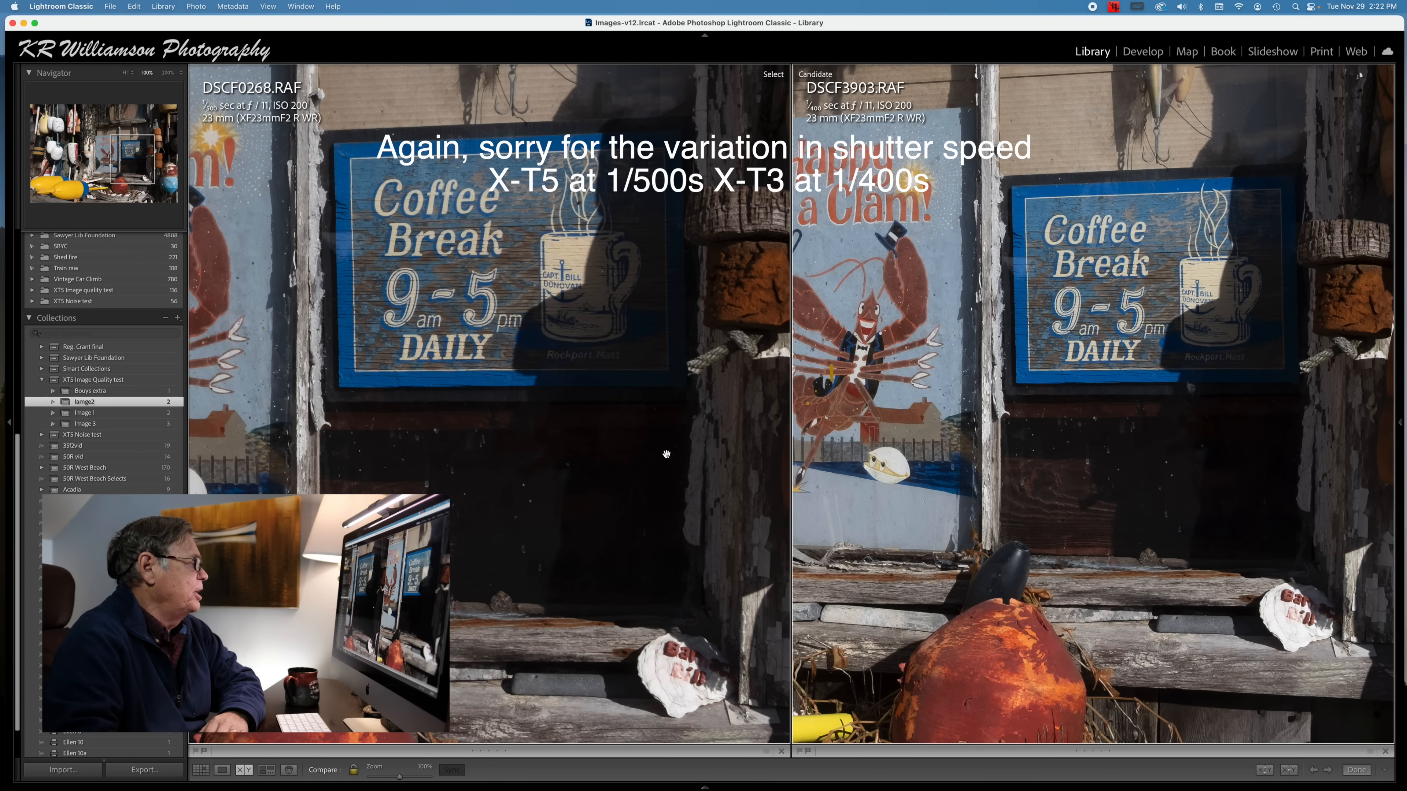
pyautogui.moveTo(831, 499)
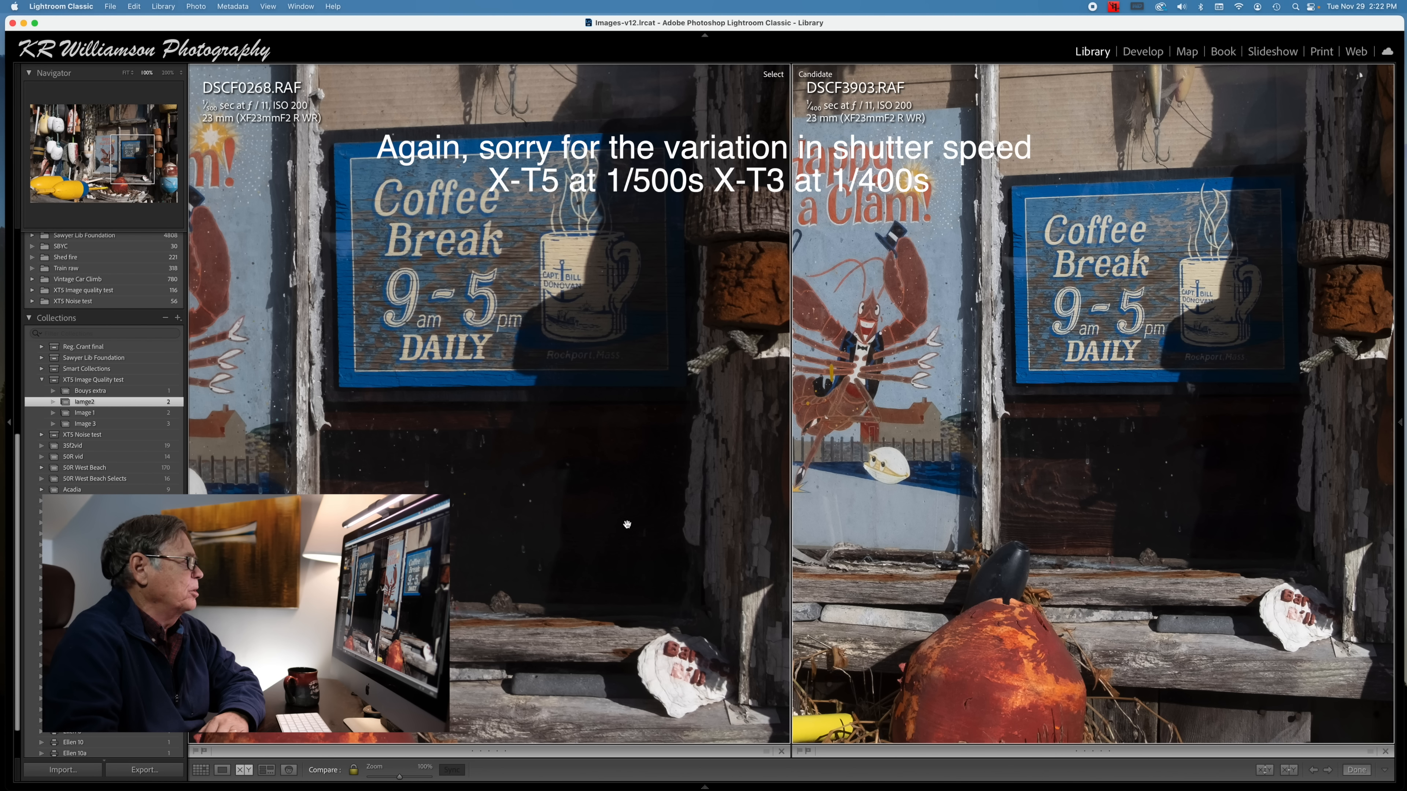
pyautogui.moveTo(1052, 452)
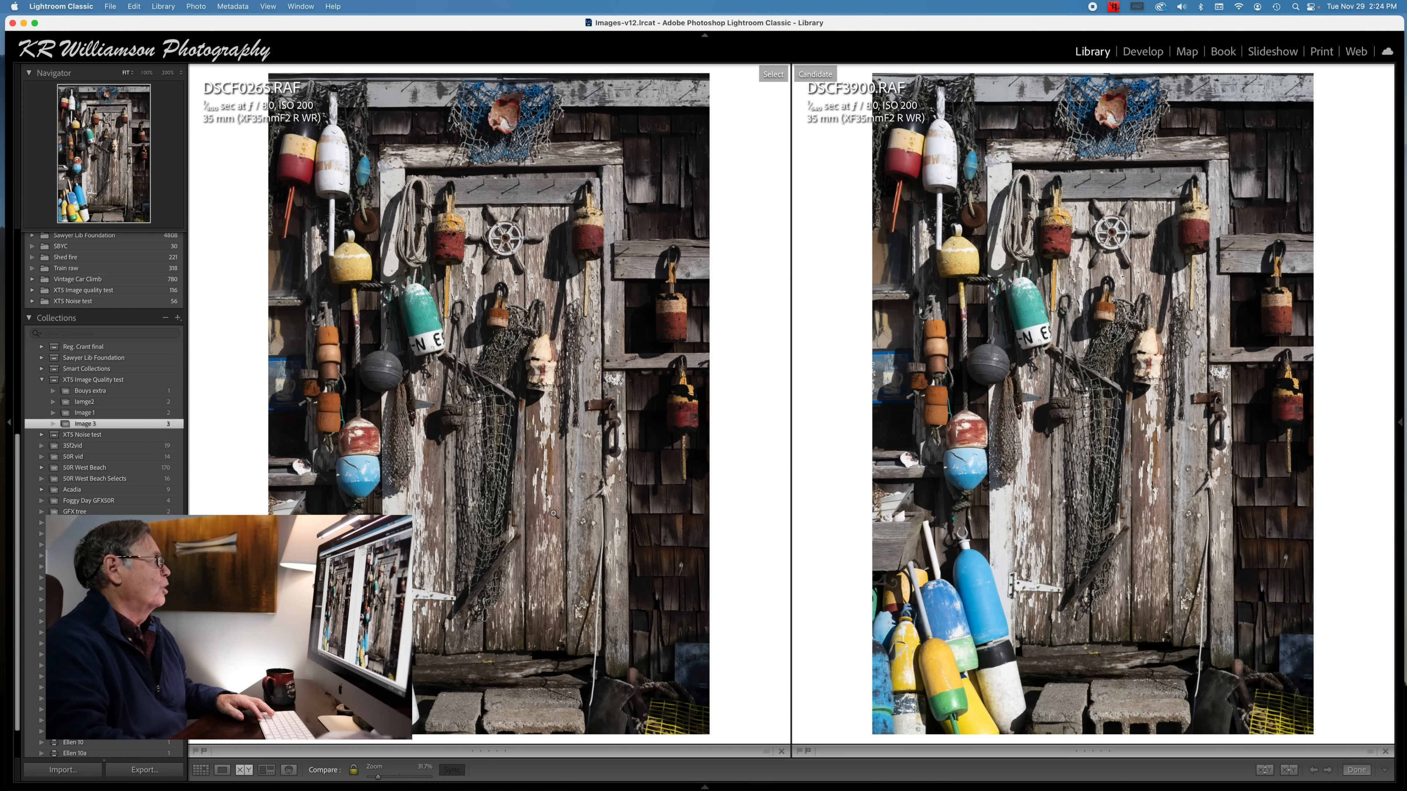
# Show the Image 3 collection's two buoy-wall photos side by side in Compare view at fit size
pyautogui.click(423, 768)
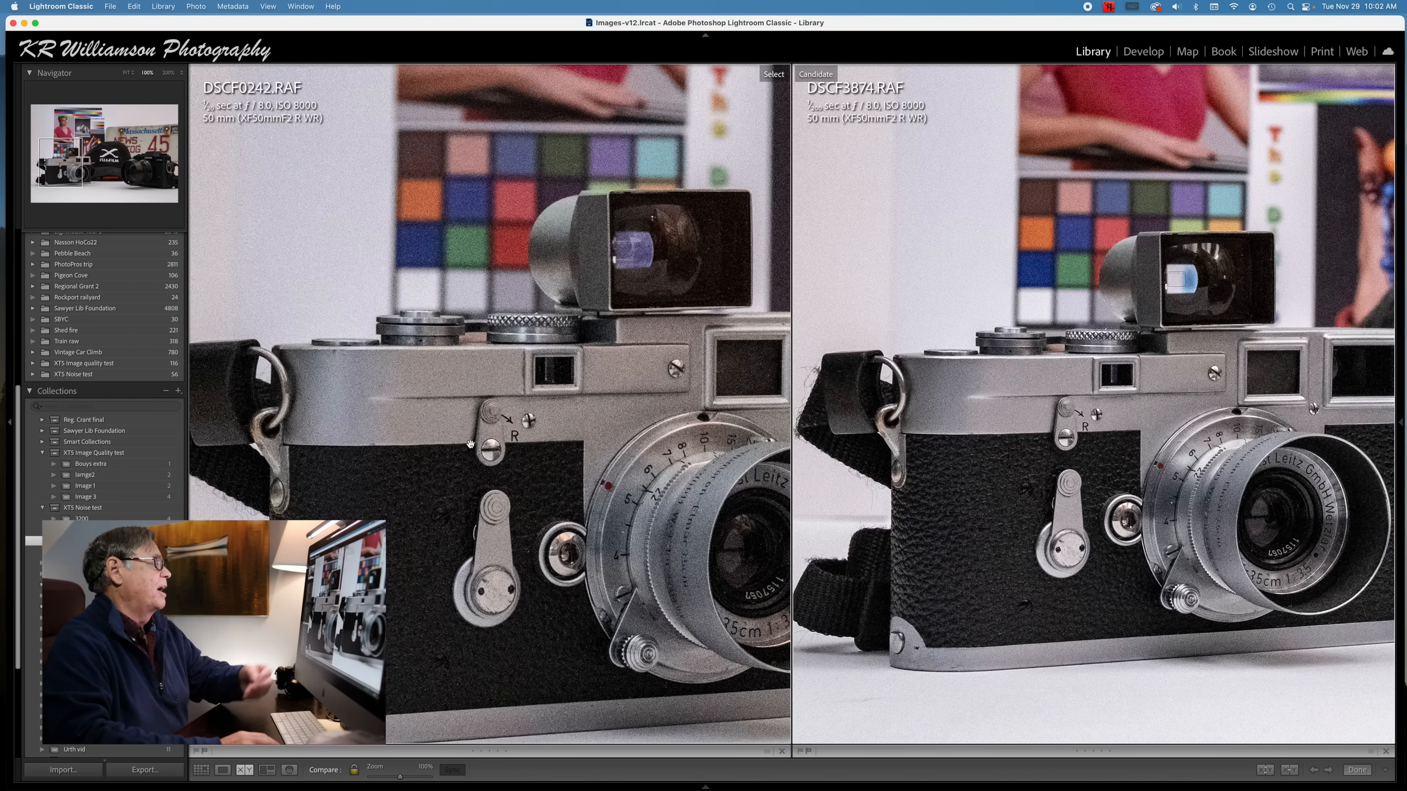
pyautogui.moveTo(479, 329)
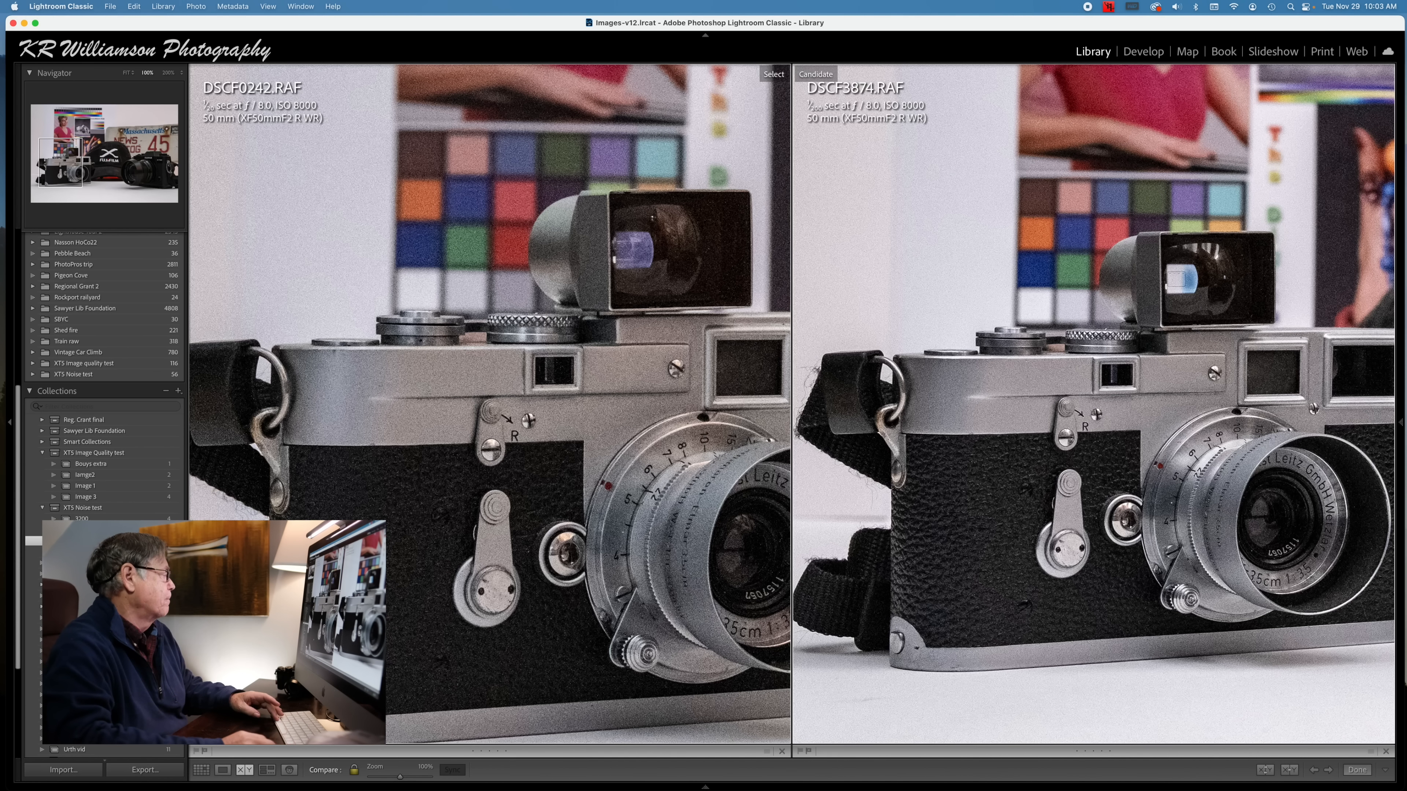
# Return to Grid, select the two JPG ISO 8000 still-life shots, and compare them at 100%
pyautogui.click(201, 770)
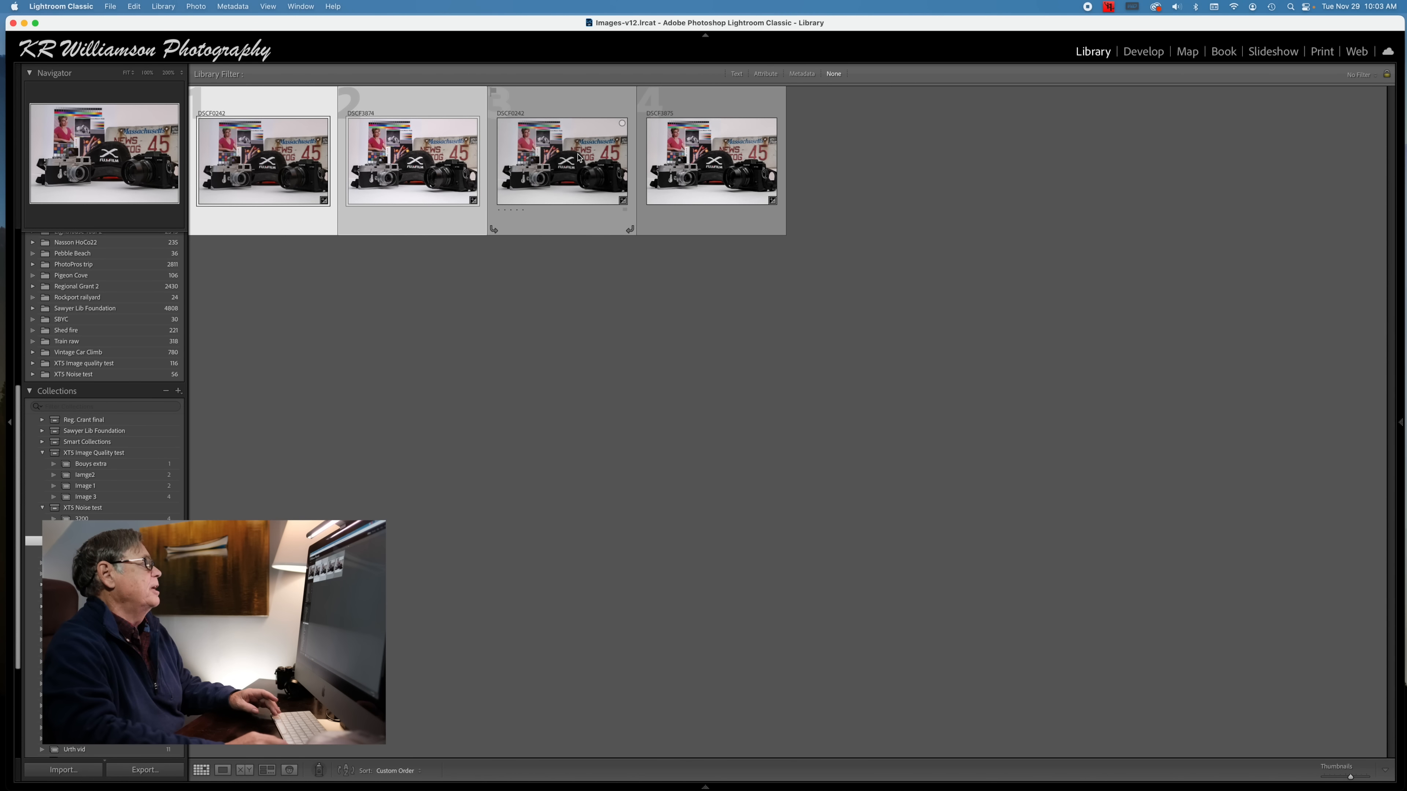
pyautogui.click(223, 770)
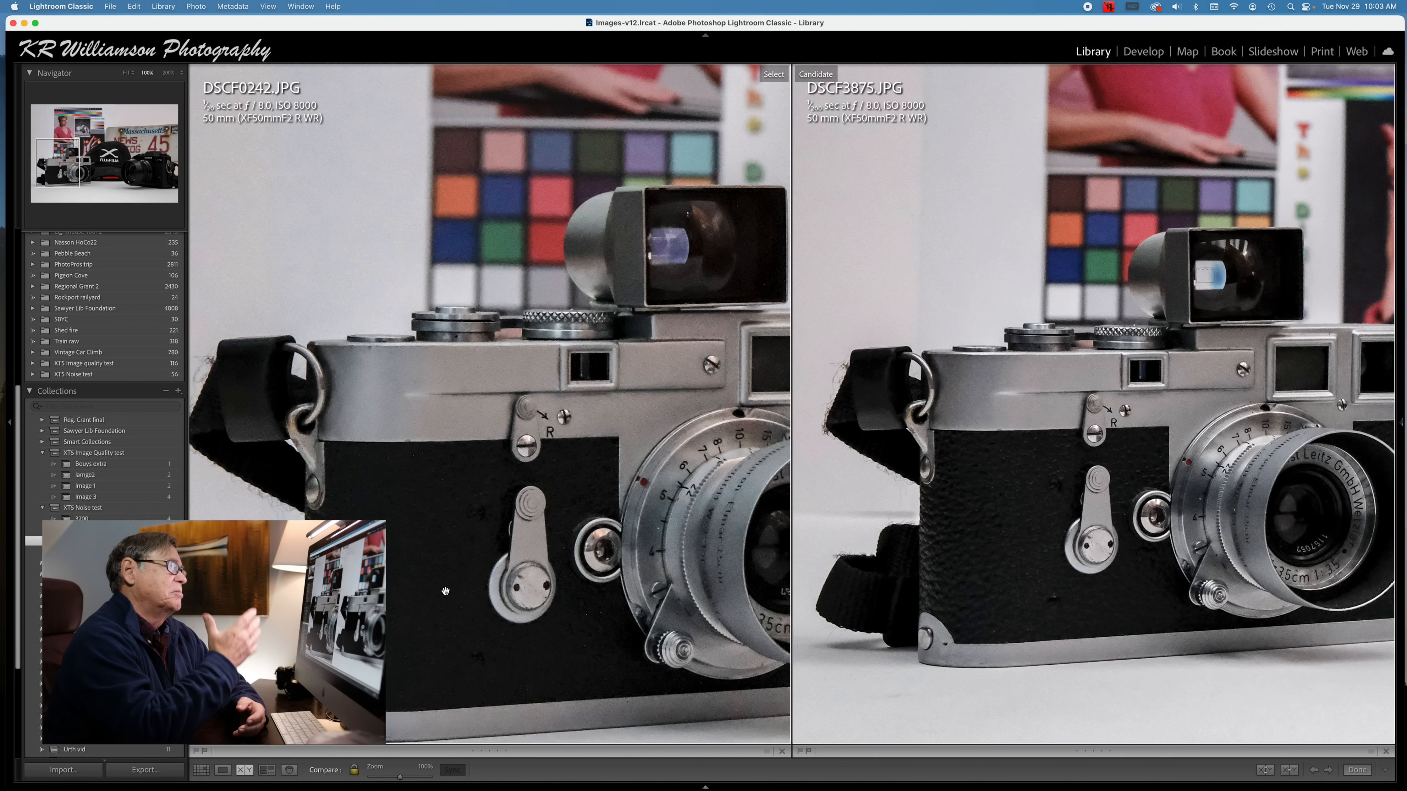
pyautogui.click(201, 770)
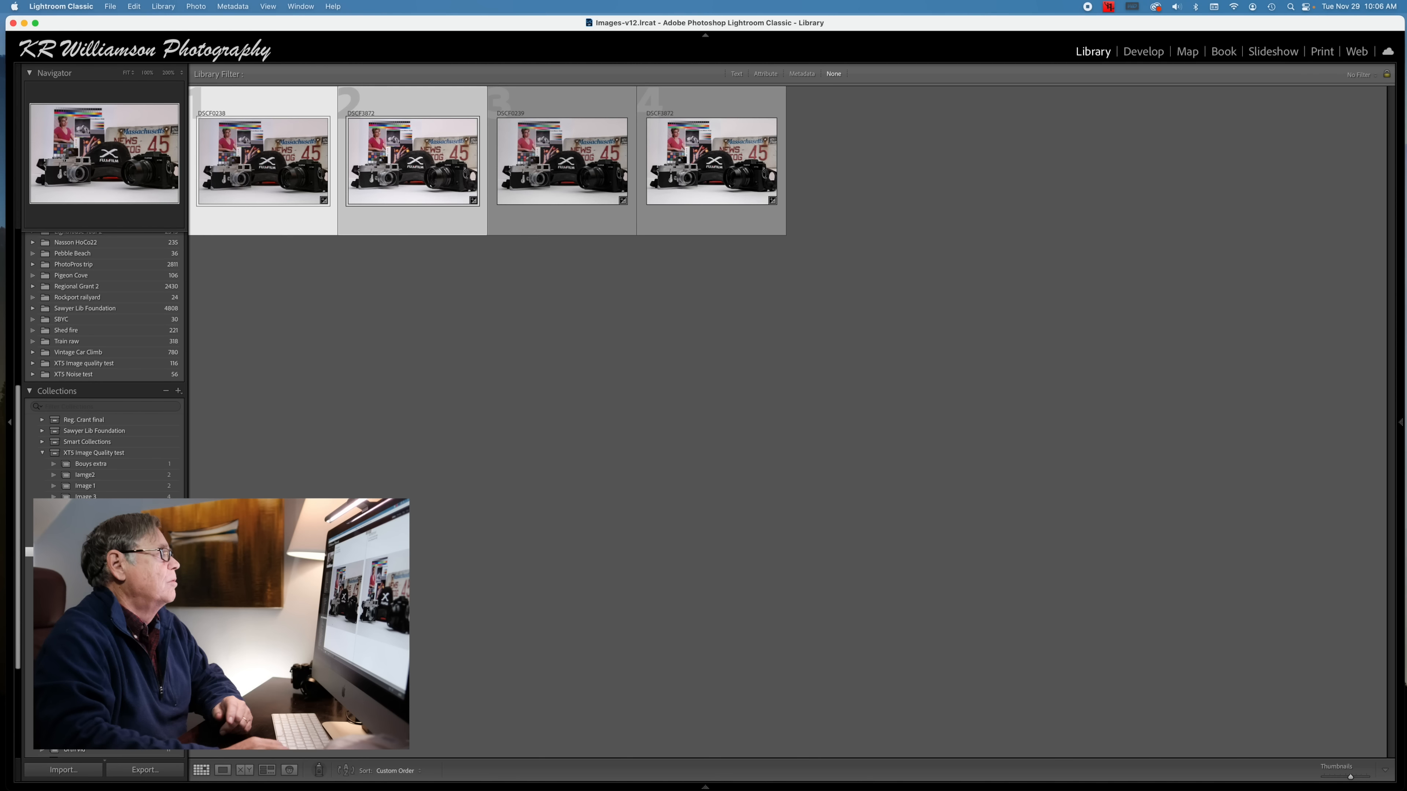
pyautogui.click(244, 770)
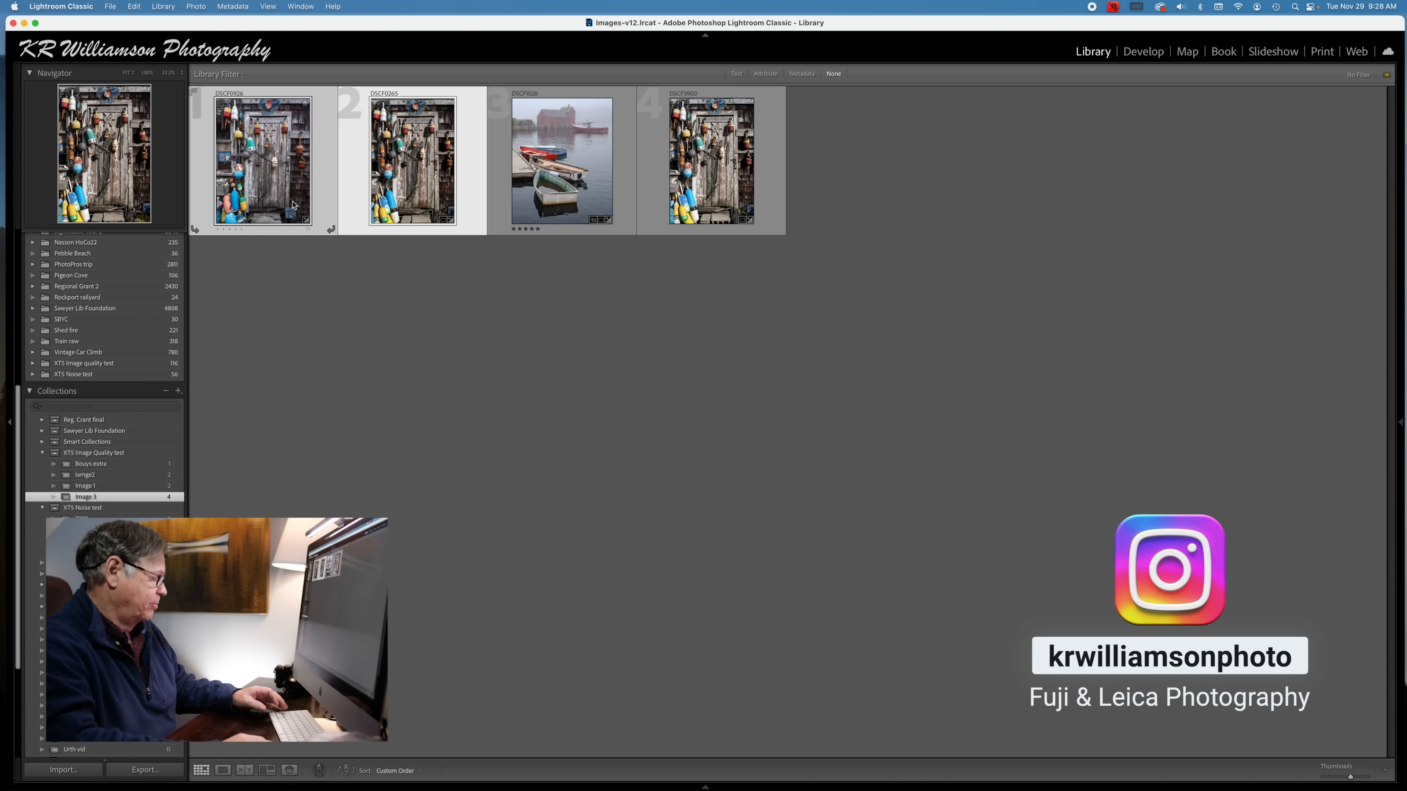
# Select the Image 3 collection's two buoy-wall photos in Grid view
pyautogui.click(244, 770)
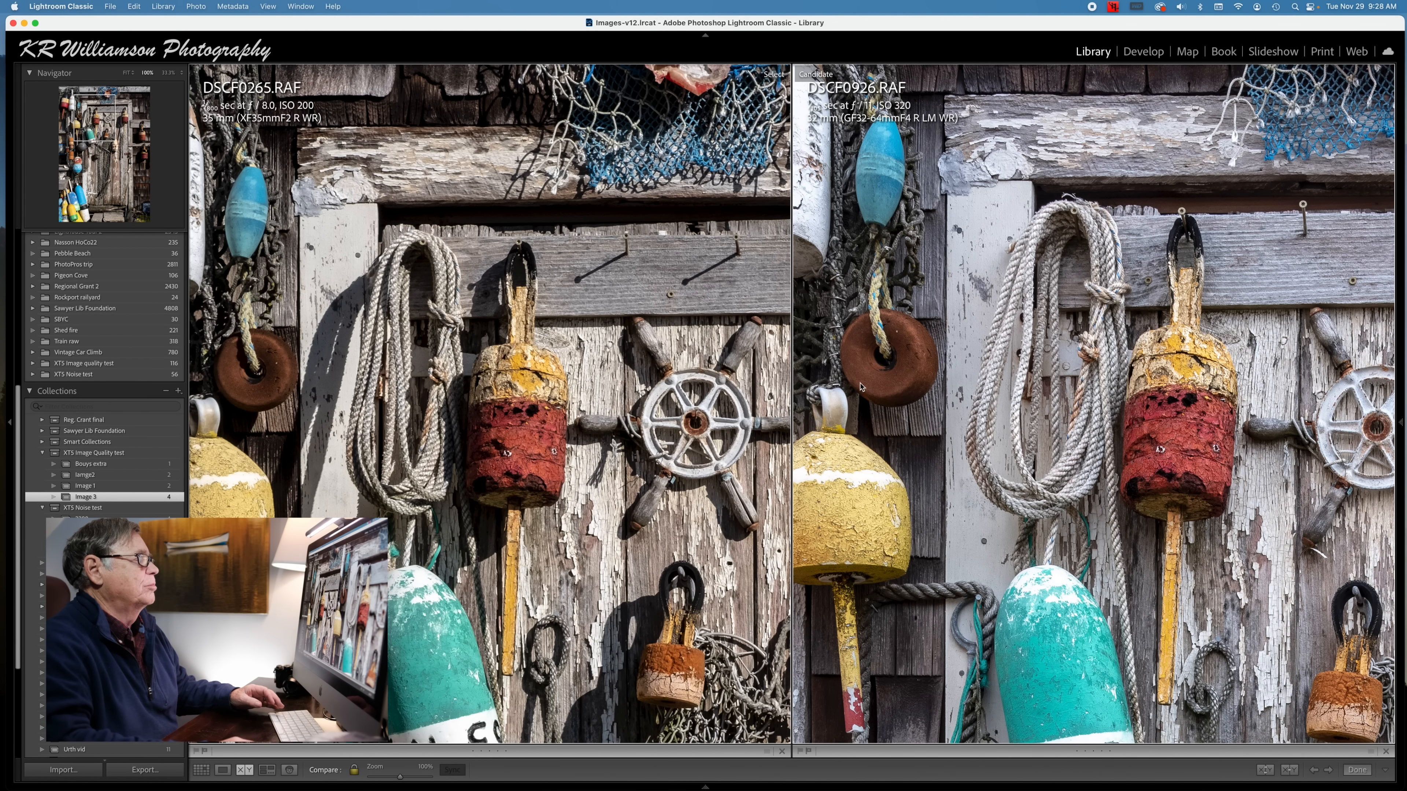
pyautogui.moveTo(919, 409)
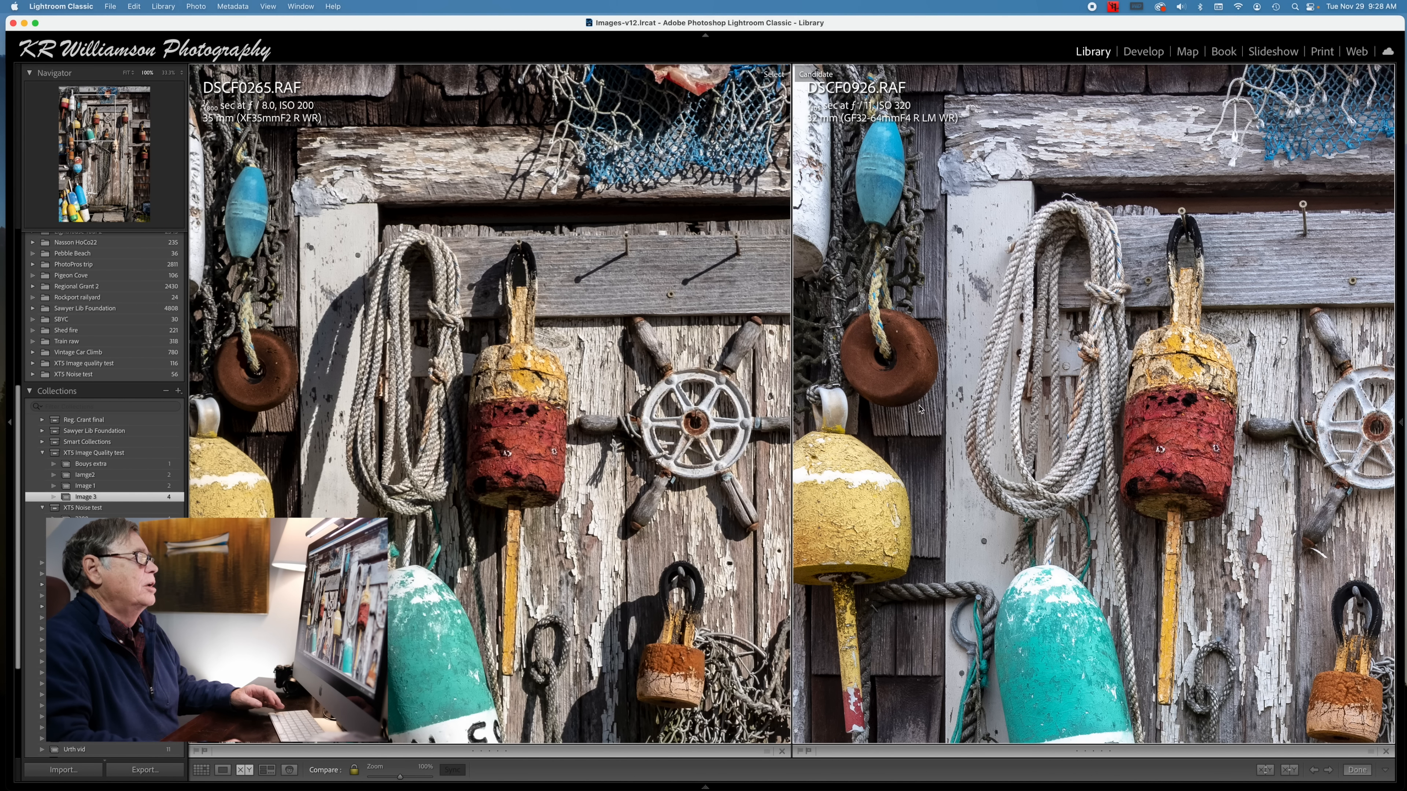
pyautogui.moveTo(887, 438)
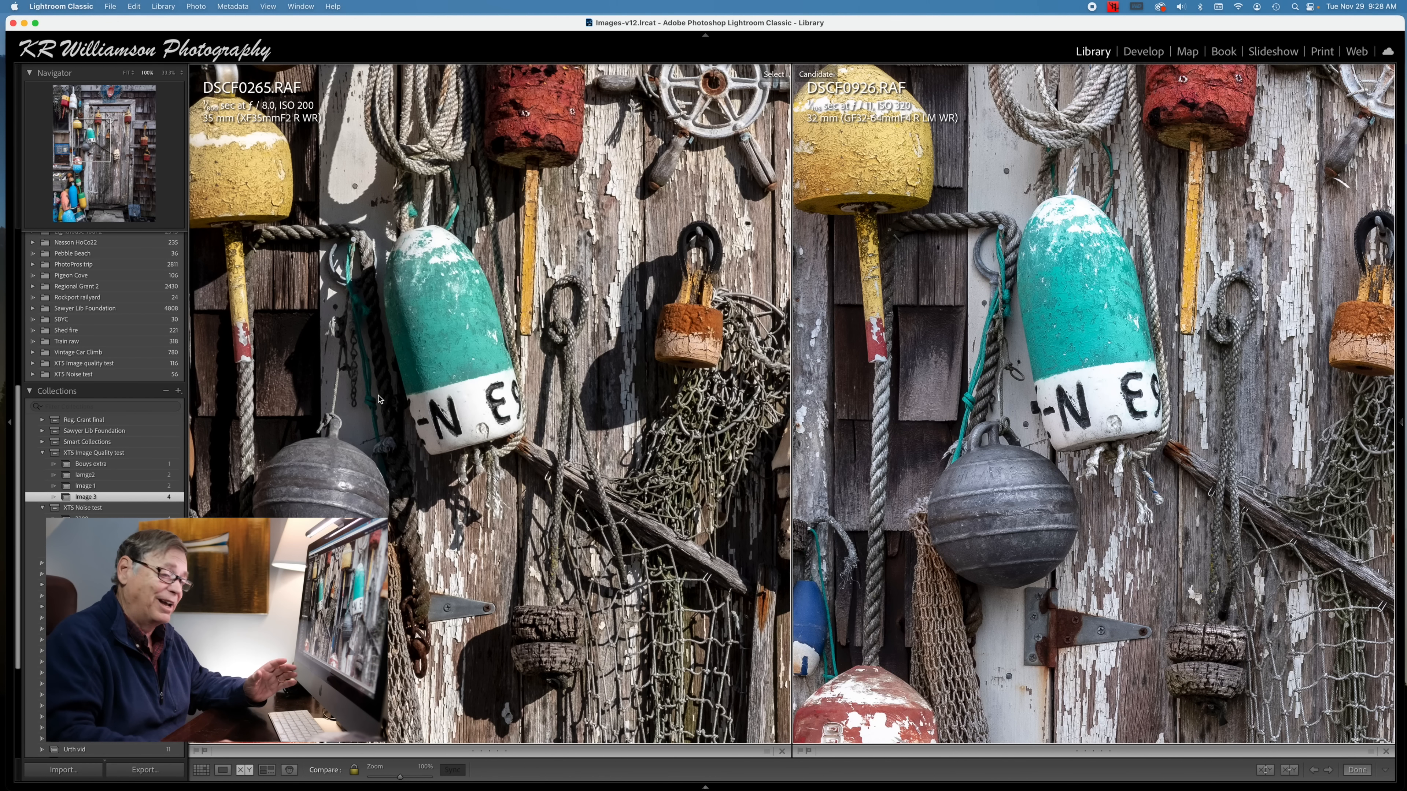
pyautogui.moveTo(183, 77)
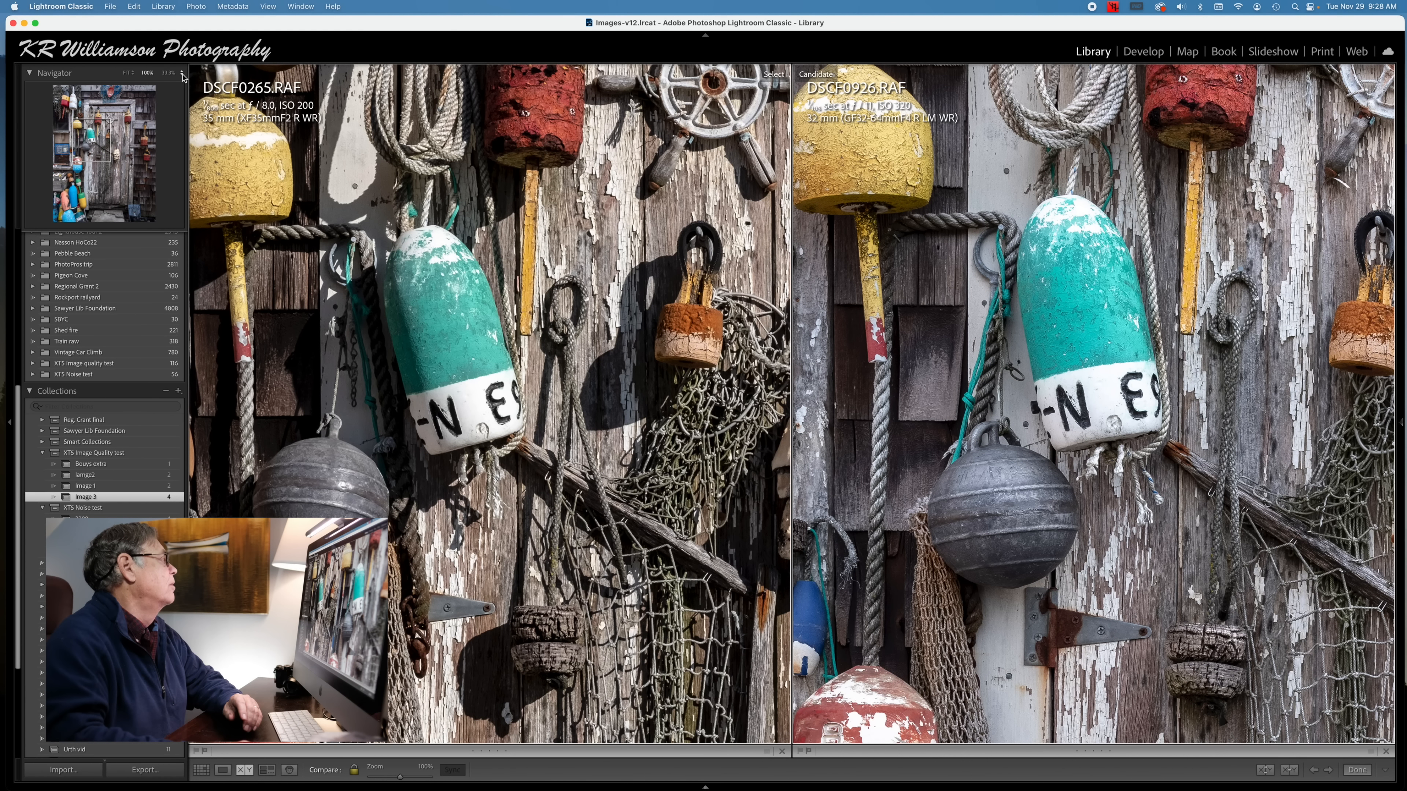
pyautogui.moveTo(187, 99)
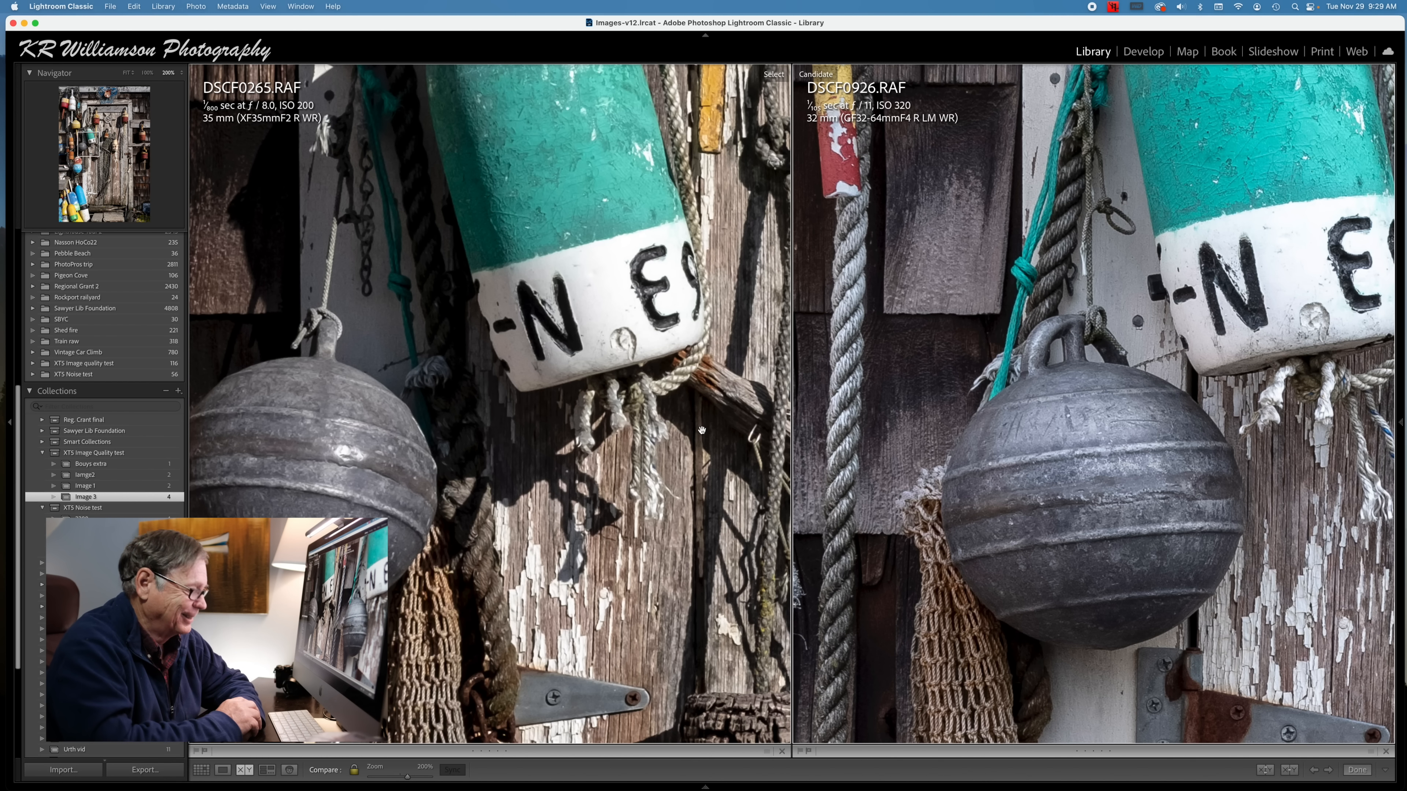
pyautogui.moveTo(691, 435)
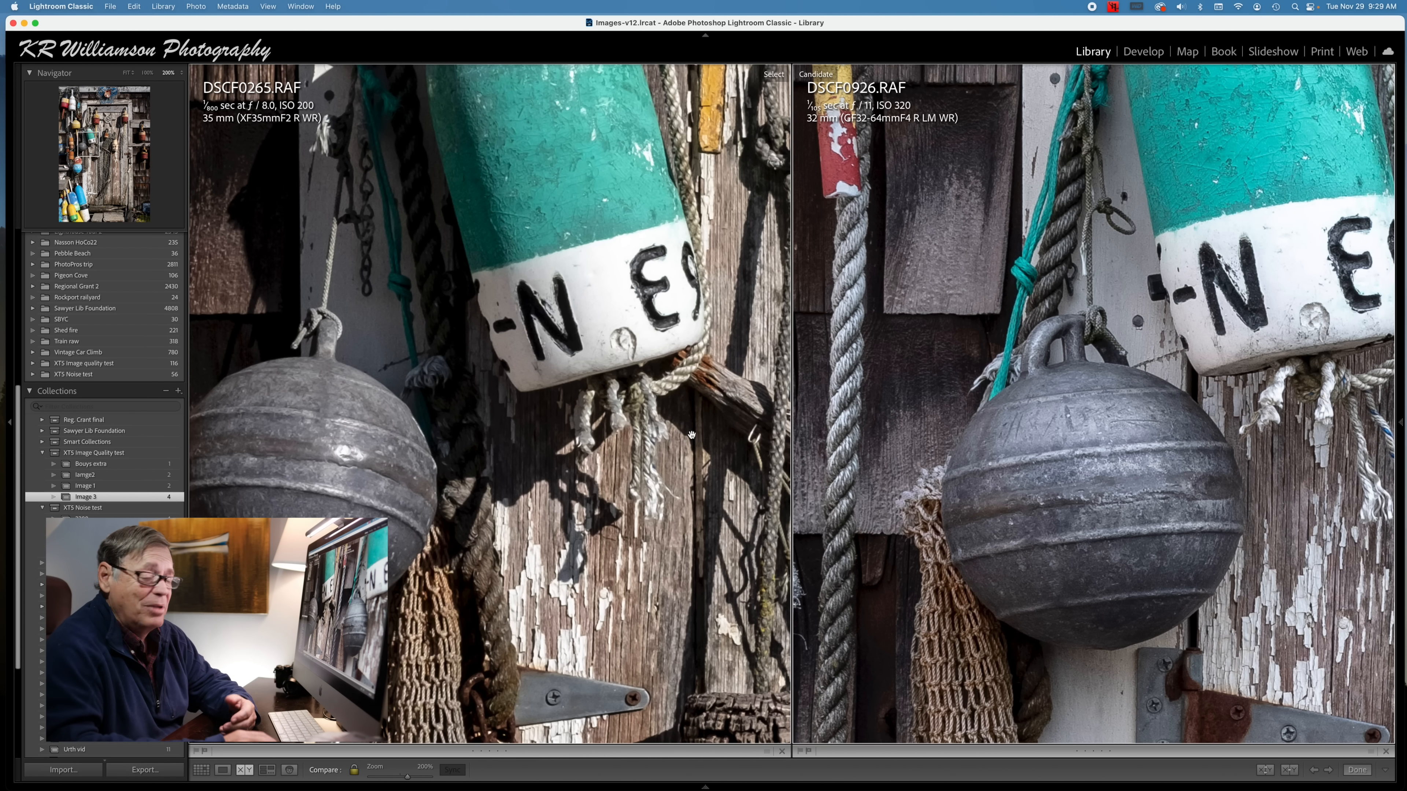